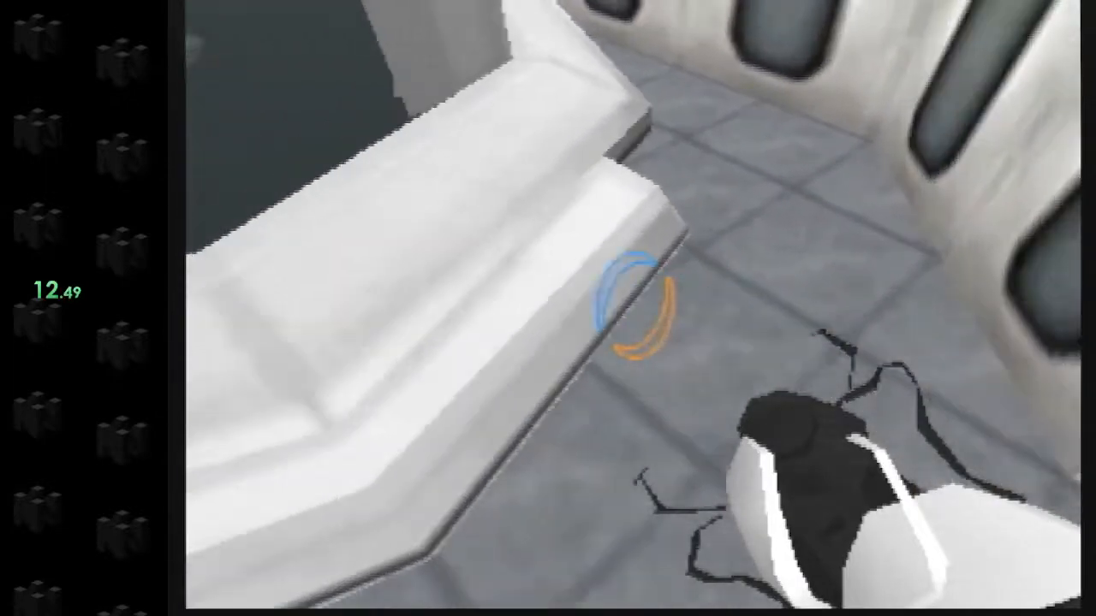
{"action": "mouse_move", "coordinate": [548, 309]}
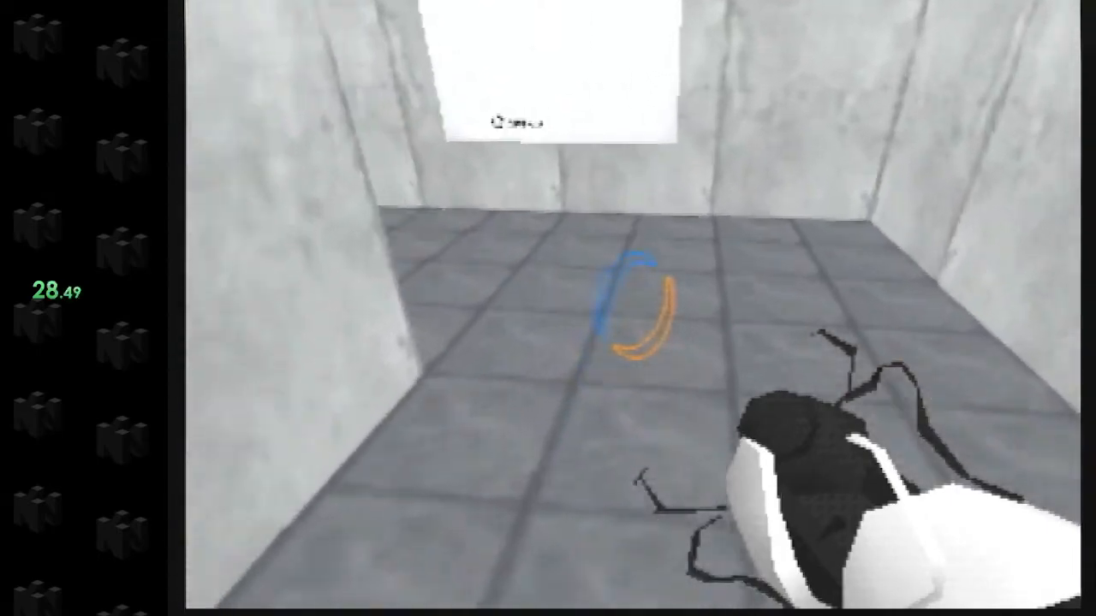
{"action": "mouse_move", "coordinate": [548, 308]}
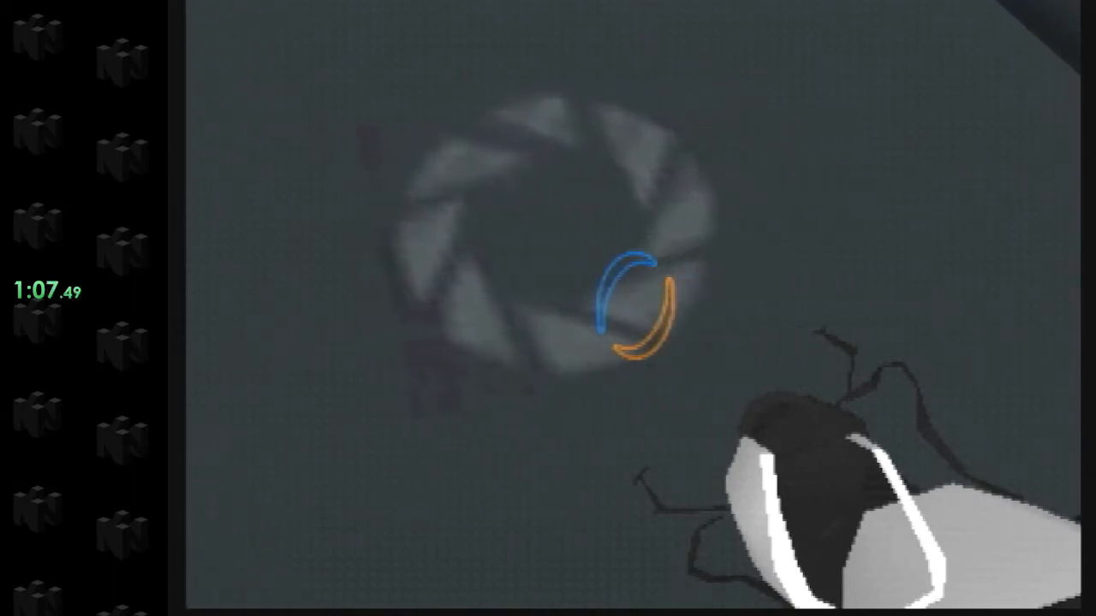
{"action": "mouse_move", "coordinate": [548, 308]}
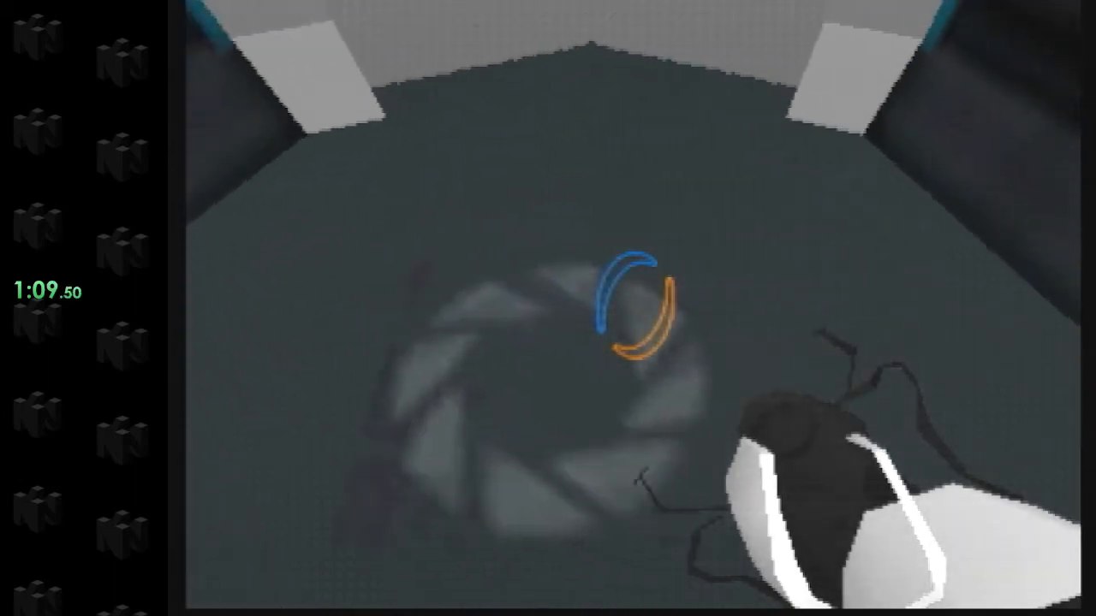
{"action": "mouse_move", "coordinate": [547, 308]}
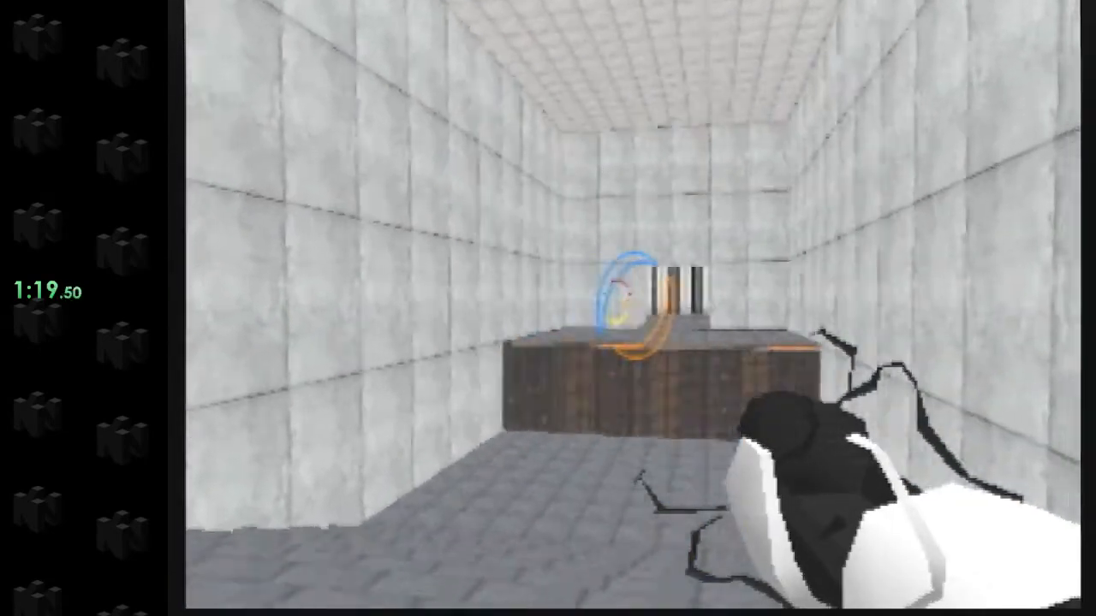
{"action": "mouse_move", "coordinate": [548, 308]}
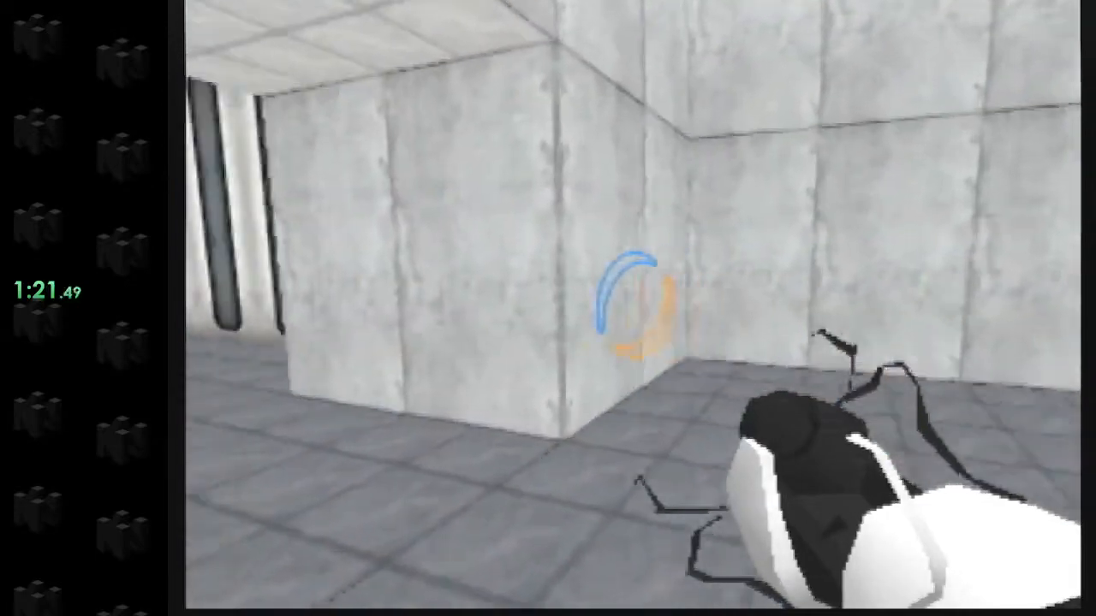